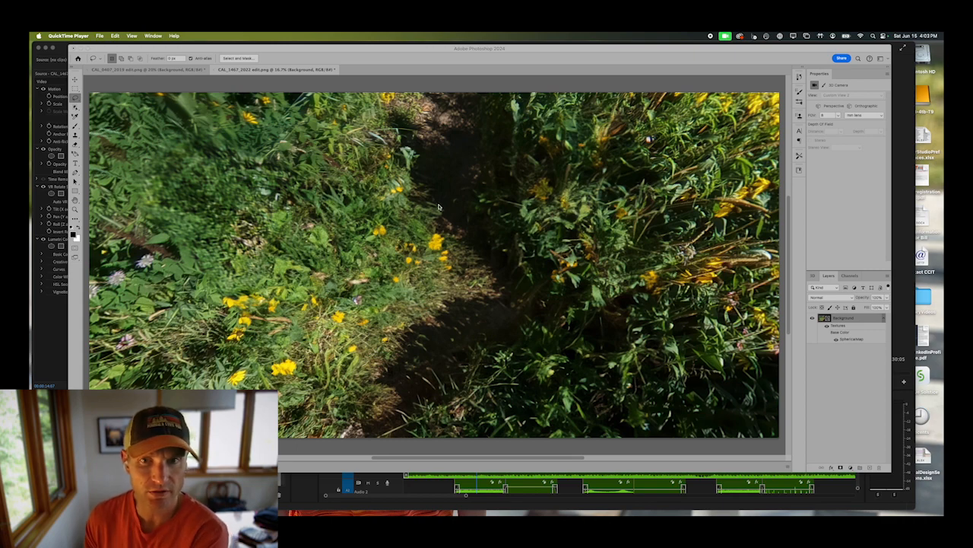
{"action": "mouse_move", "coordinate": [431, 242]}
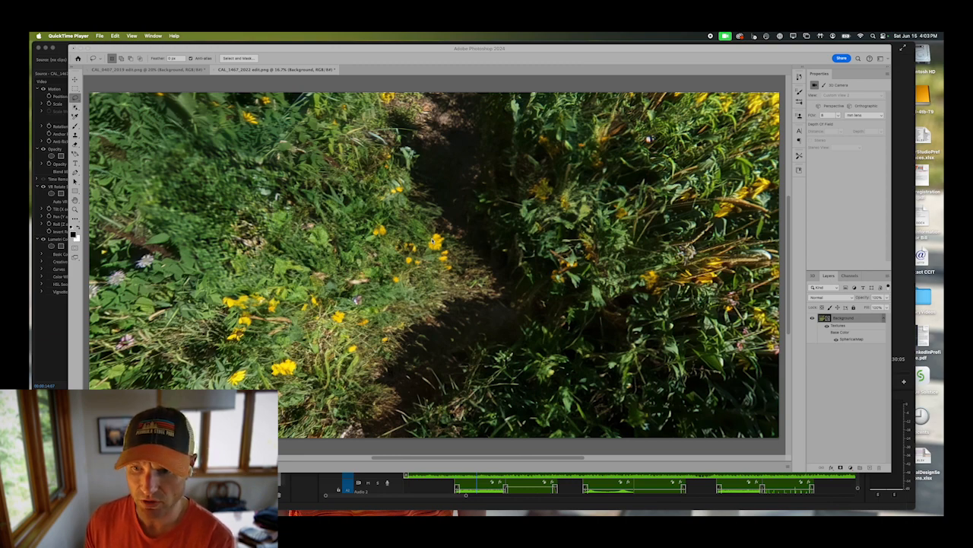
{"action": "mouse_move", "coordinate": [576, 390]}
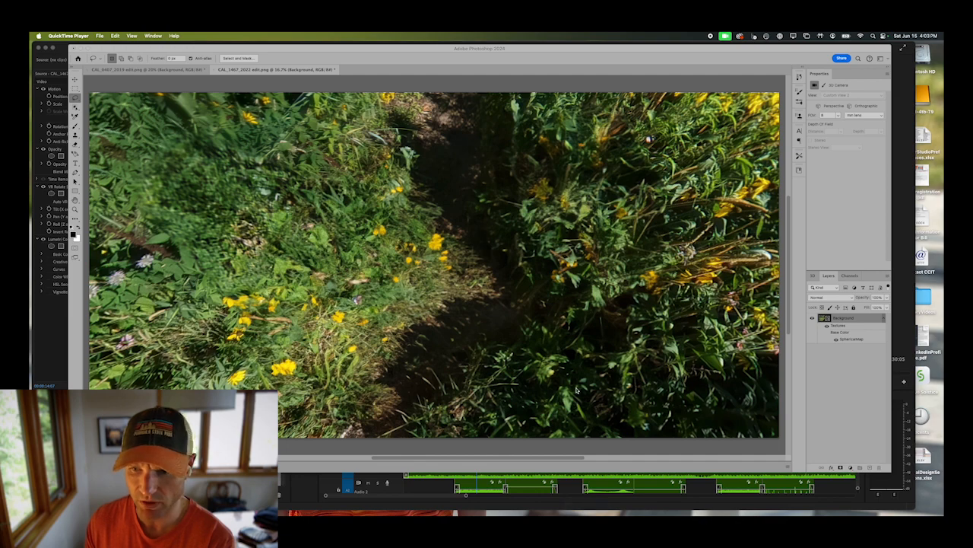
{"action": "mouse_move", "coordinate": [692, 404]}
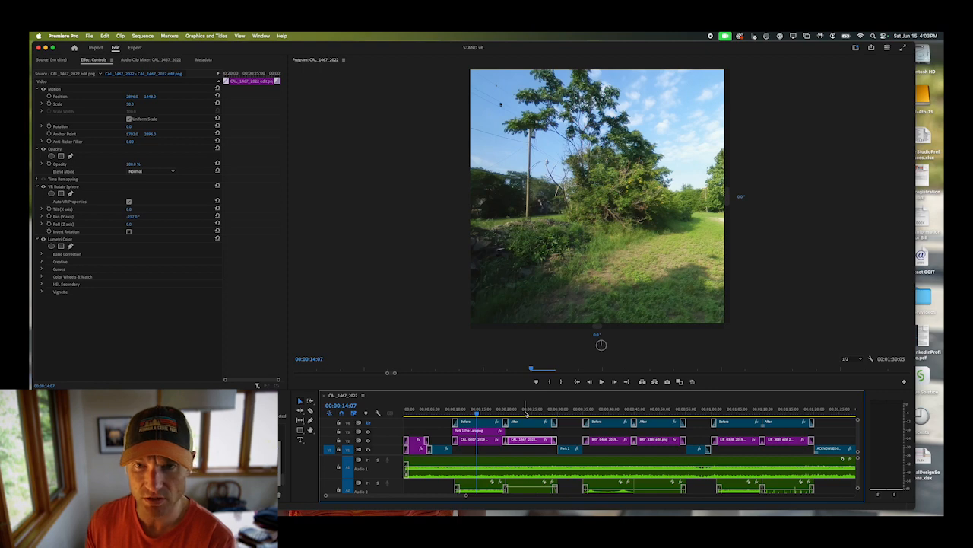
Tilt the flower-path clip's 360 view down at the ground, then move the playhead later
{"action": "left_click", "coordinate": [525, 409]}
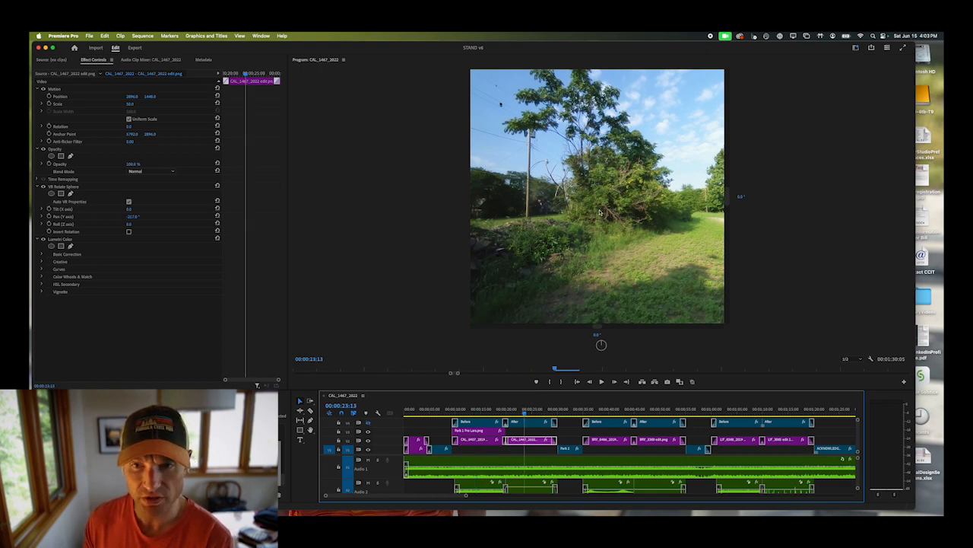
{"action": "mouse_move", "coordinate": [609, 264]}
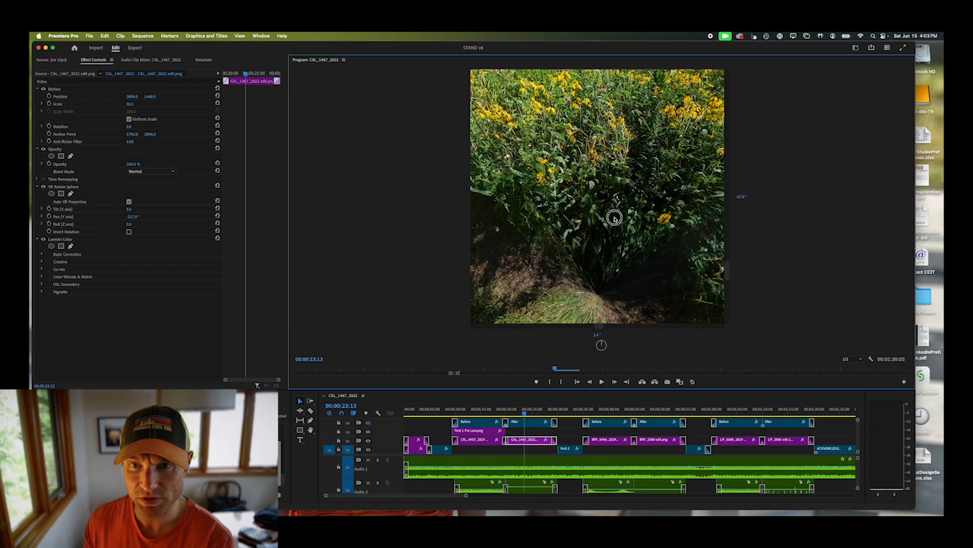
{"action": "left_click_drag", "start_coordinate": [615, 218], "coordinate": [601, 258]}
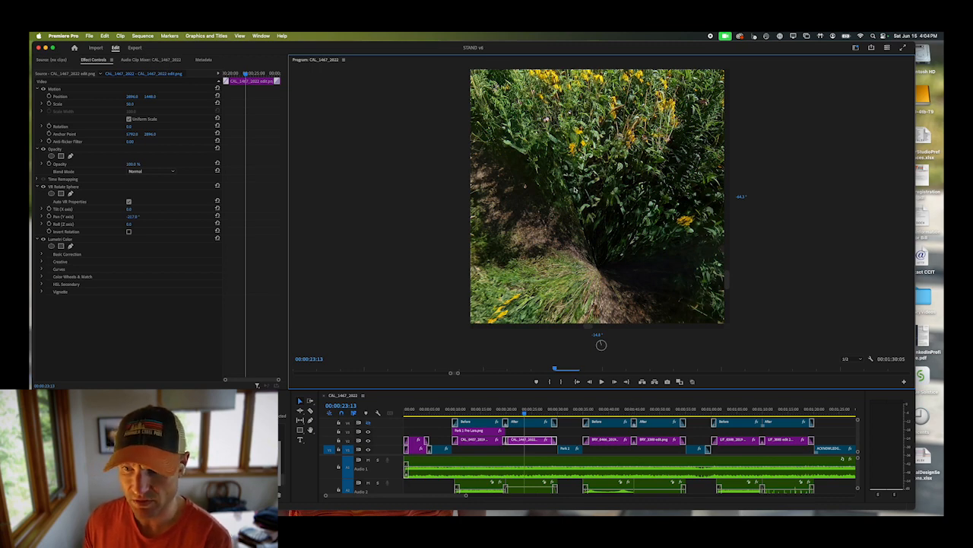
{"action": "left_click", "coordinate": [783, 410]}
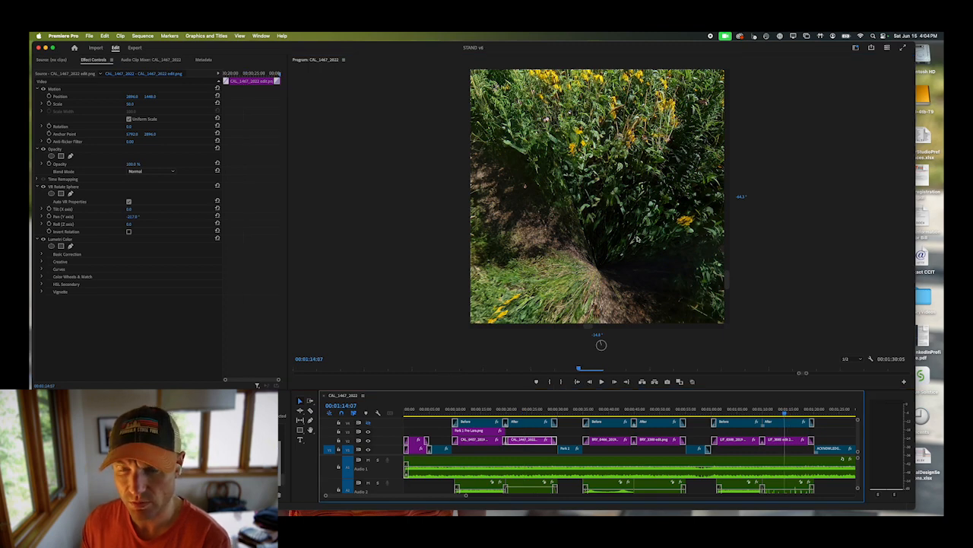
{"action": "mouse_move", "coordinate": [632, 245]}
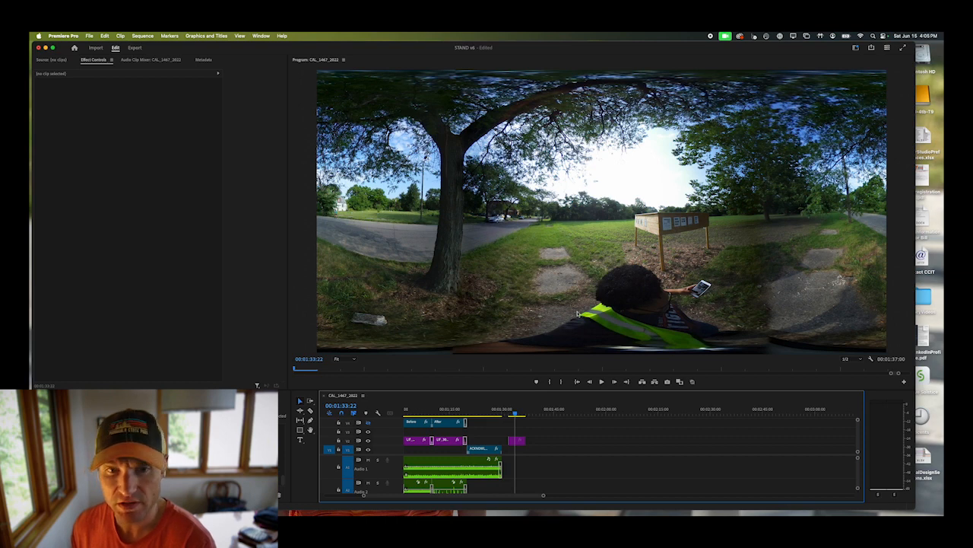
{"action": "mouse_move", "coordinate": [616, 272]}
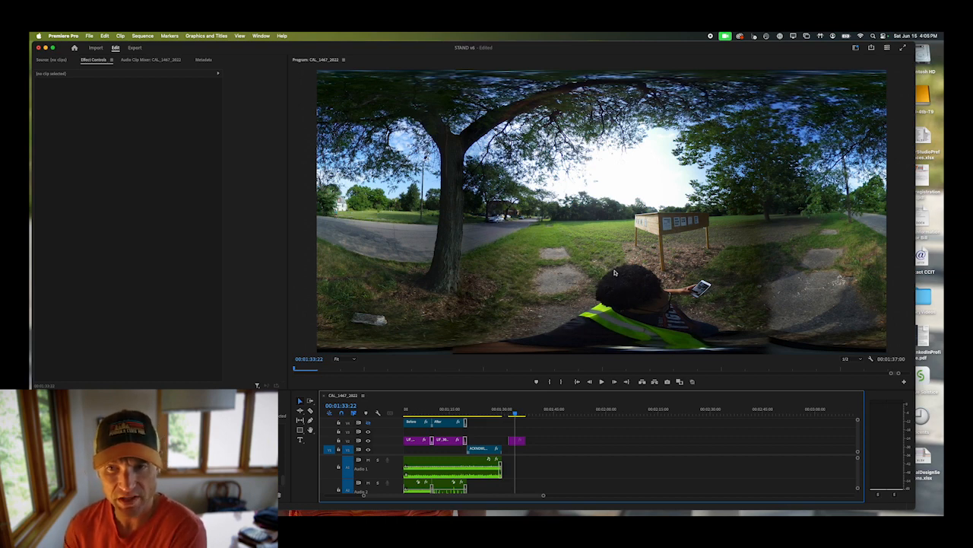
{"action": "mouse_move", "coordinate": [611, 287]}
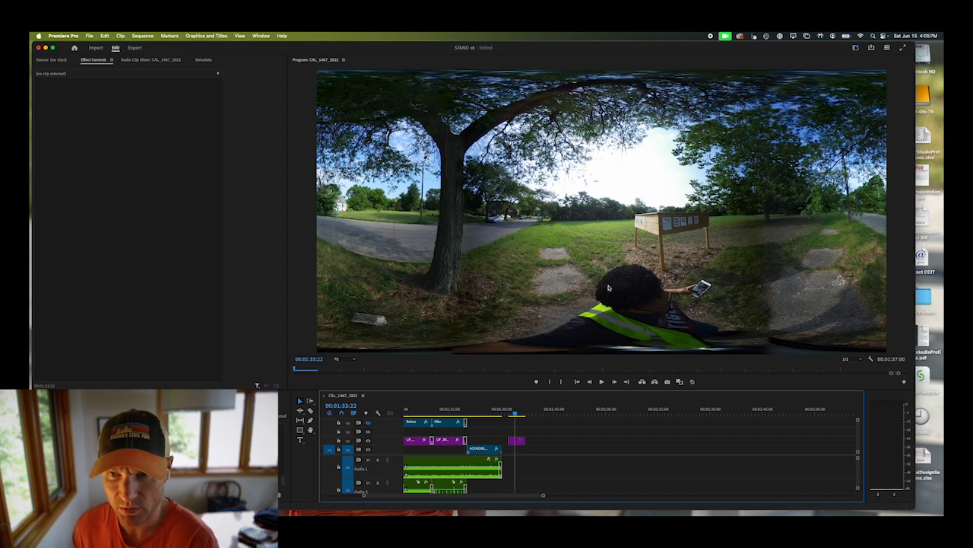
{"action": "mouse_move", "coordinate": [665, 293]}
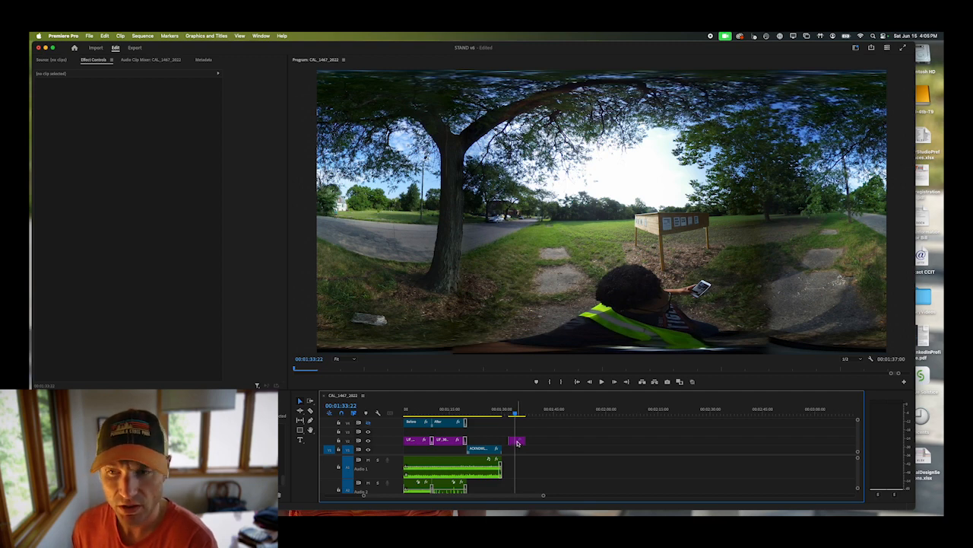
Select the CAL_0404_2019.jpg park panorama clip in the timeline
{"action": "left_click", "coordinate": [517, 440]}
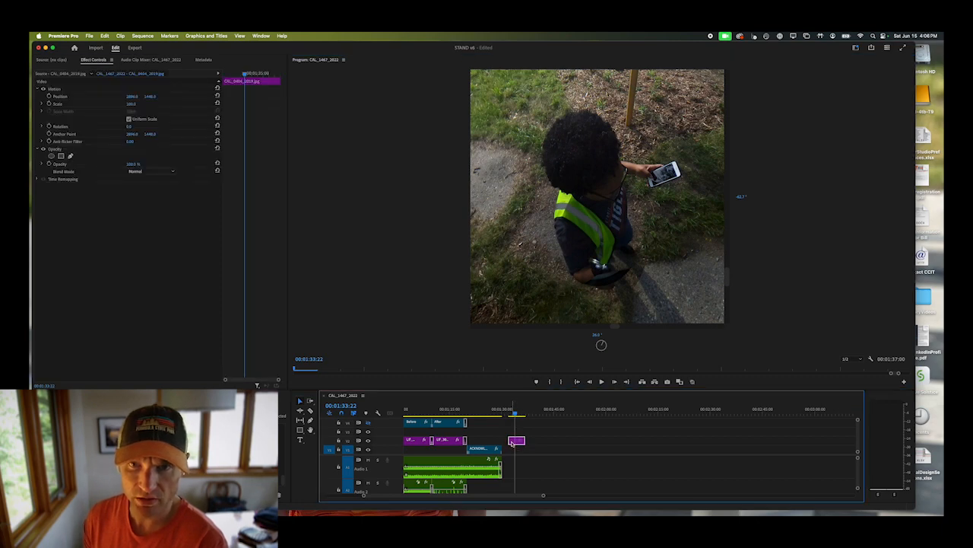
Choose Edit in Adobe Photoshop from the park panorama clip's context menu
{"action": "right_click", "coordinate": [516, 441]}
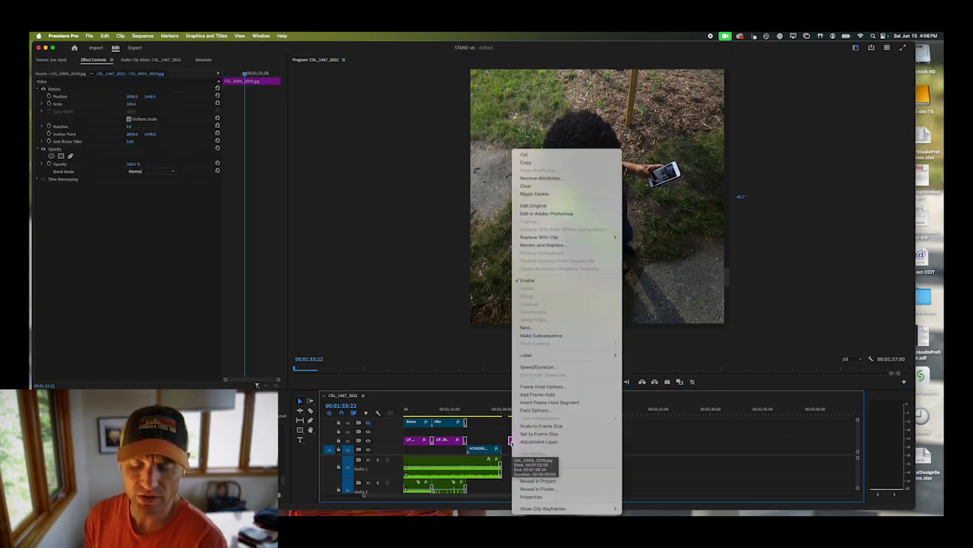
{"action": "mouse_move", "coordinate": [546, 213]}
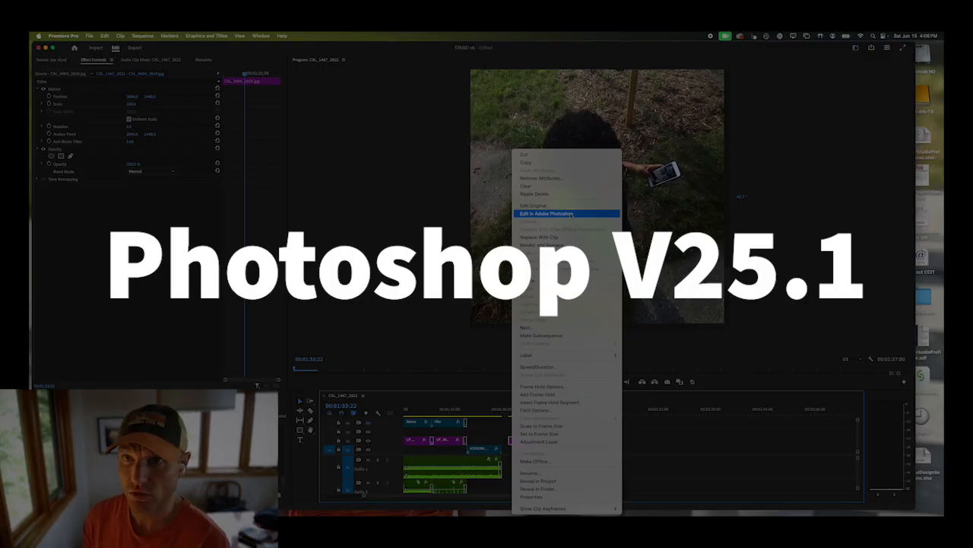
{"action": "left_click", "coordinate": [548, 213]}
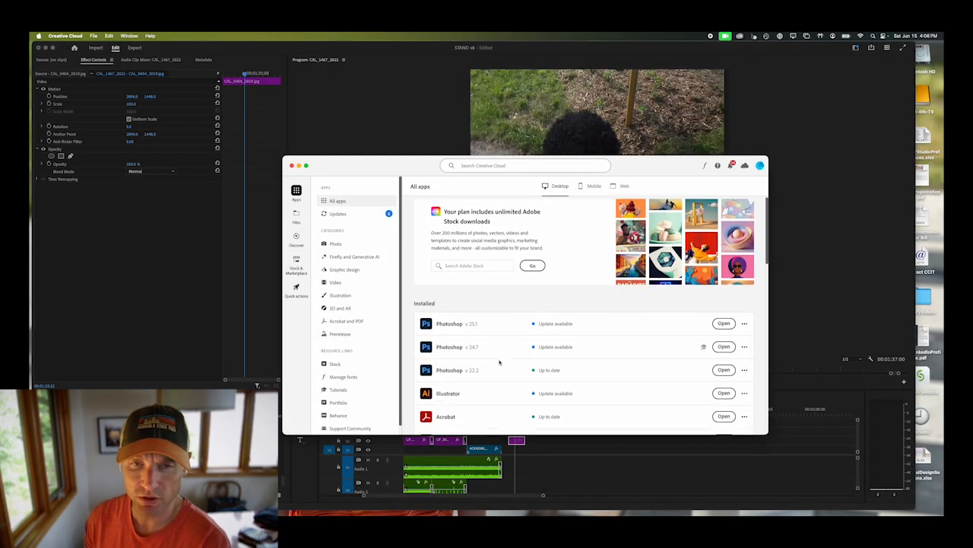
Choose Other versions from the ••• menu of Photoshop v25.1 in All apps
{"action": "scroll", "scroll_direction": "down", "scroll_amount": 3}
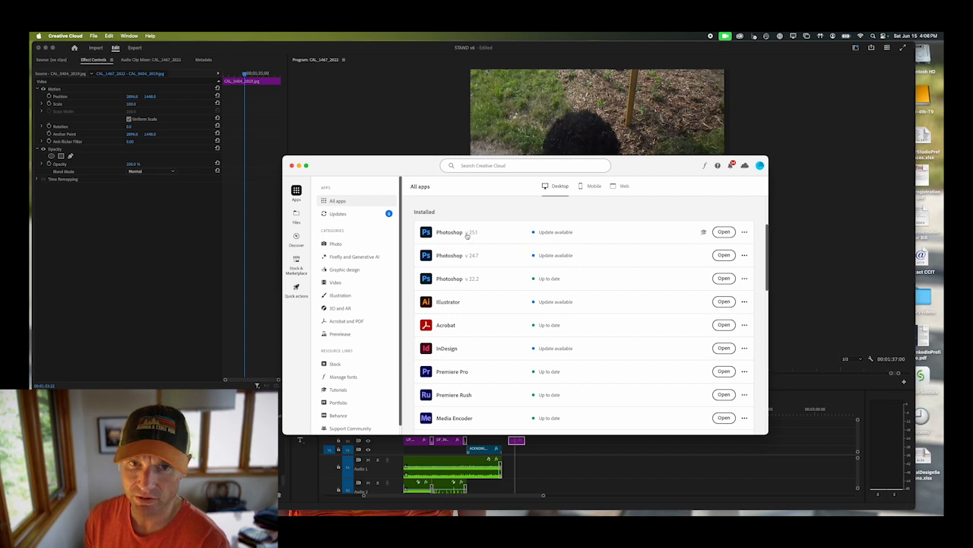
{"action": "mouse_move", "coordinate": [477, 236]}
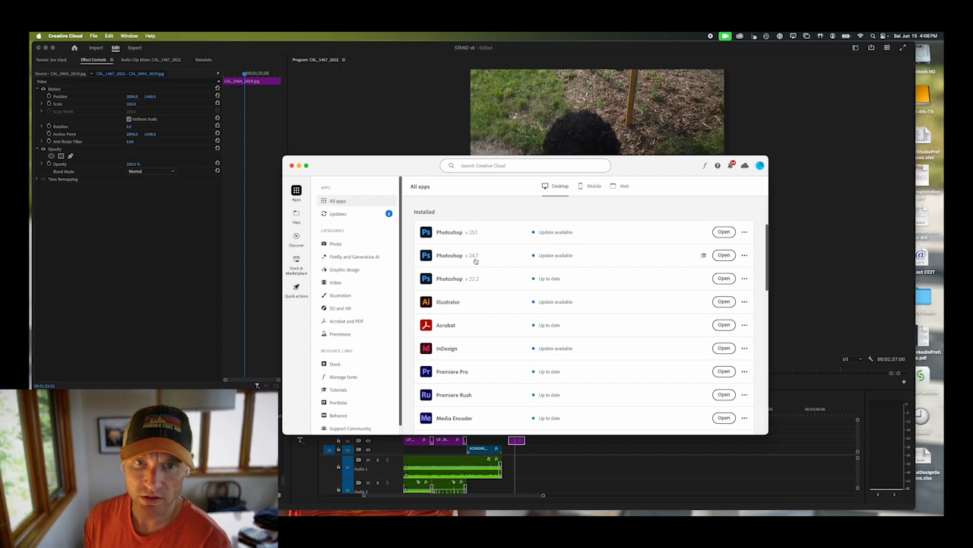
{"action": "mouse_move", "coordinate": [490, 233]}
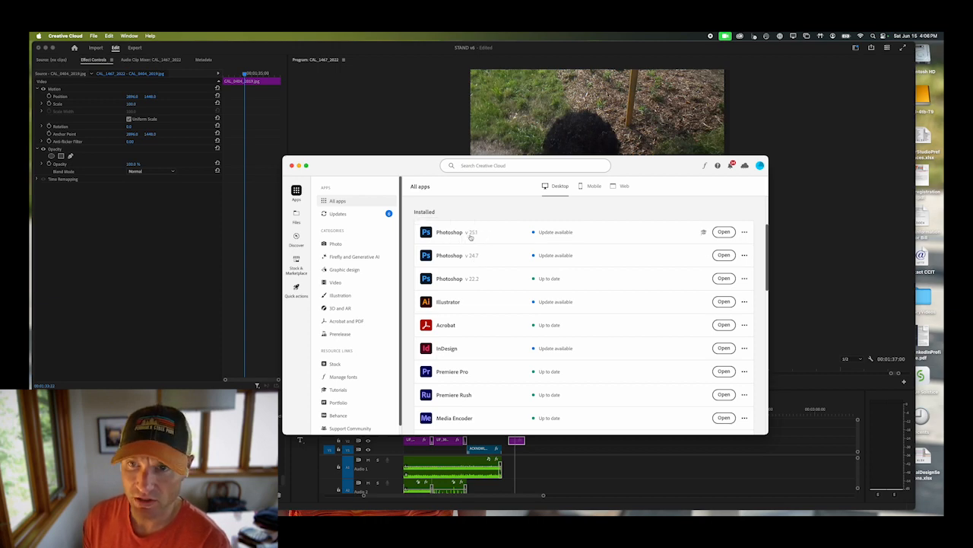
{"action": "mouse_move", "coordinate": [493, 235]}
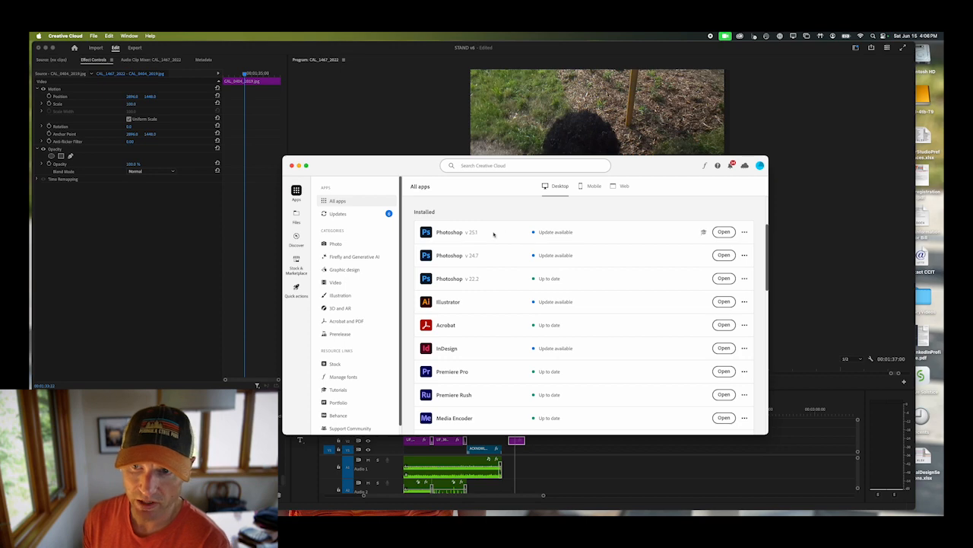
{"action": "mouse_move", "coordinate": [745, 232]}
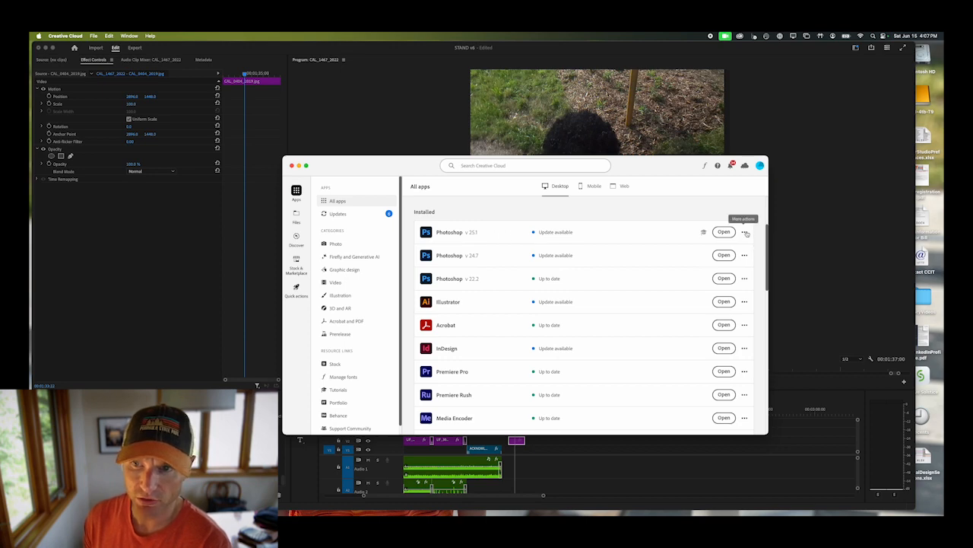
{"action": "left_click", "coordinate": [745, 232]}
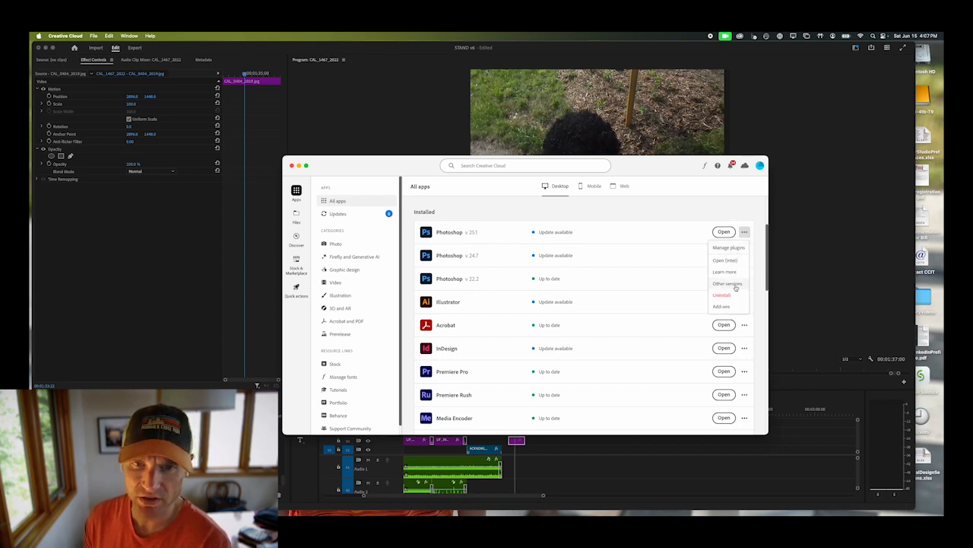
{"action": "left_click", "coordinate": [727, 283]}
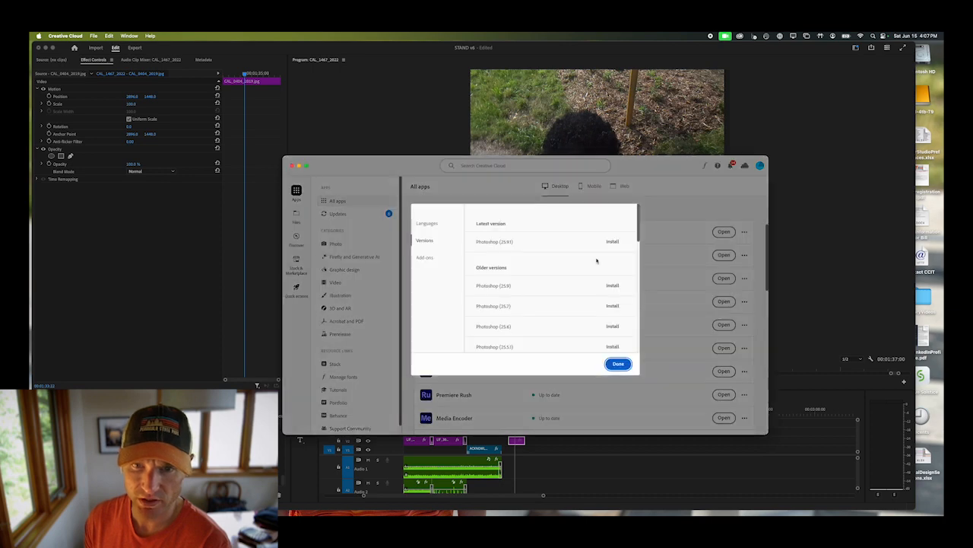
Dismiss the Photoshop 25.1 versions dialog with Done
{"action": "scroll", "scroll_direction": "down", "scroll_amount": 3}
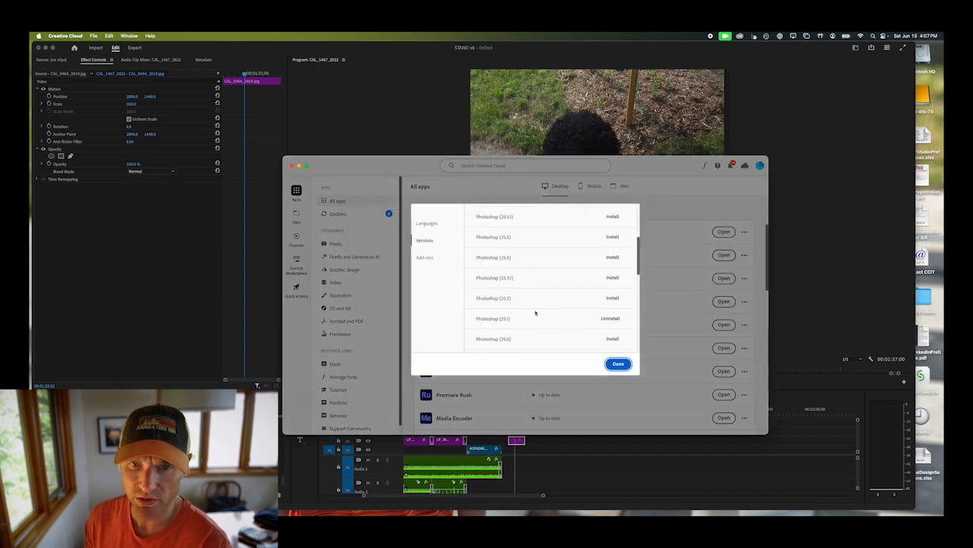
{"action": "left_click", "coordinate": [618, 364]}
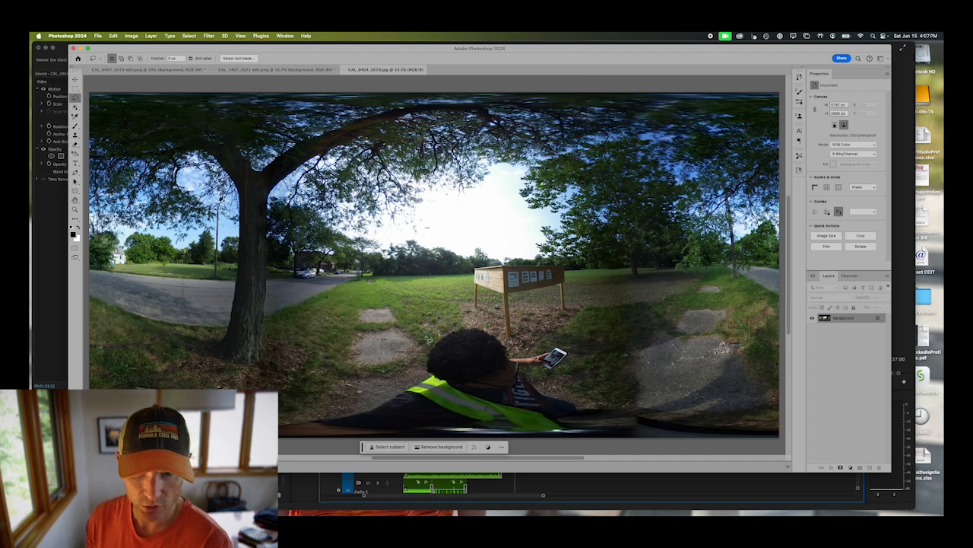
Drag the park panorama view and bring up the 3D menu's panorama options
{"action": "left_click_drag", "start_coordinate": [426, 339], "coordinate": [444, 415]}
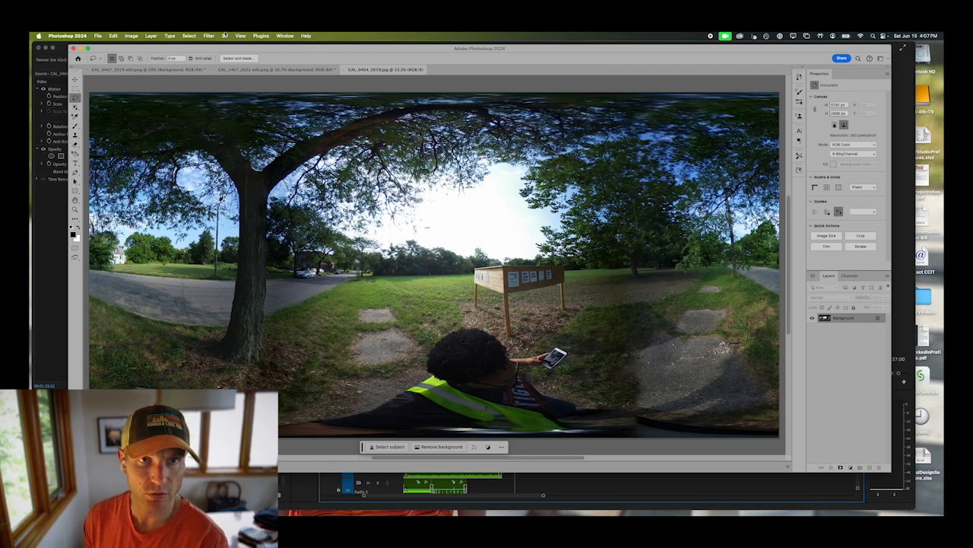
{"action": "left_click", "coordinate": [225, 36]}
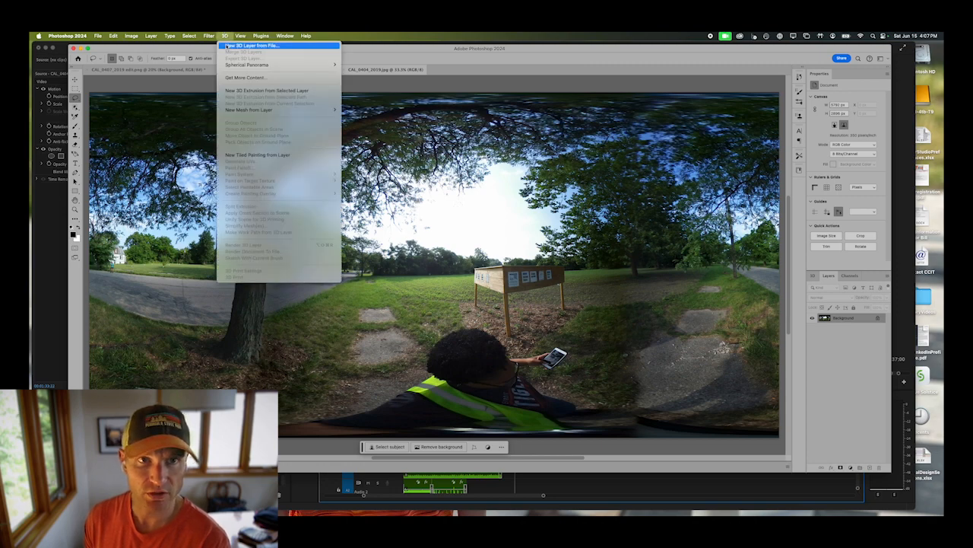
{"action": "mouse_move", "coordinate": [251, 64]}
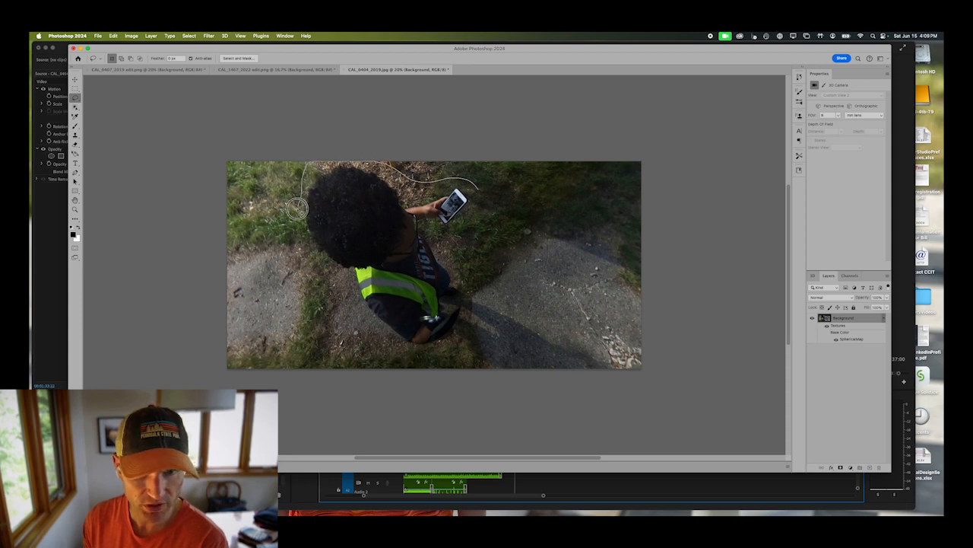
Lasso the vested child and shadow, Generative Fill it, and compare the variations
{"action": "left_click_drag", "start_coordinate": [297, 209], "coordinate": [381, 340]}
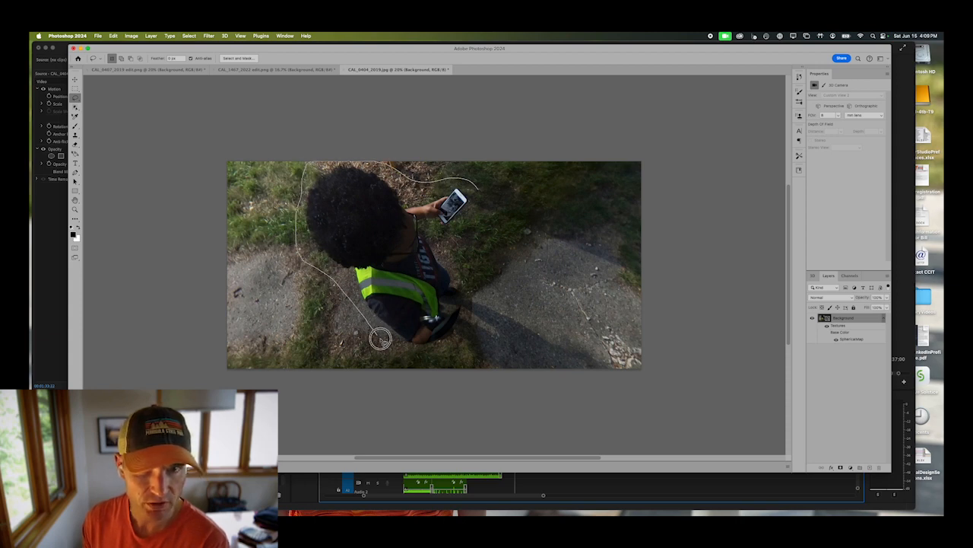
{"action": "left_click_drag", "start_coordinate": [380, 339], "coordinate": [476, 213]}
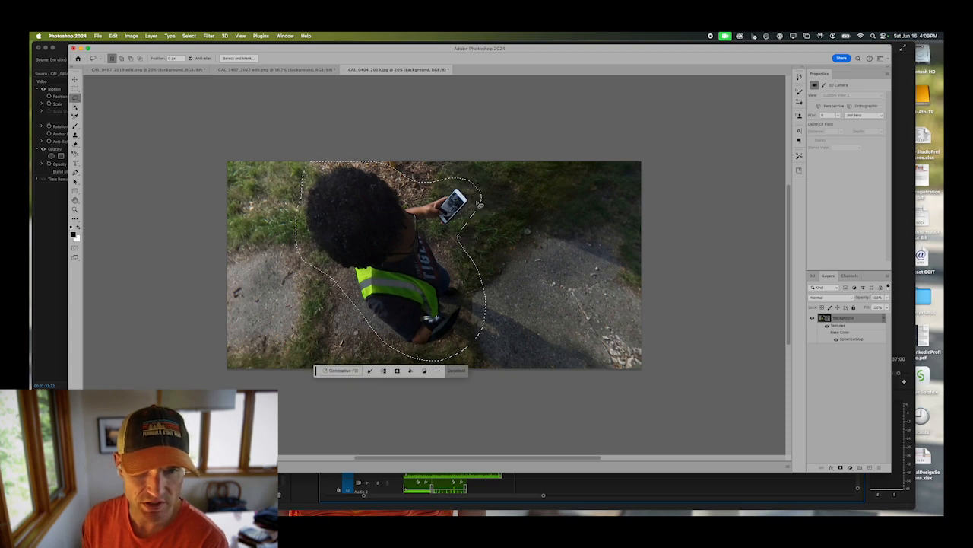
{"action": "left_click", "coordinate": [339, 371]}
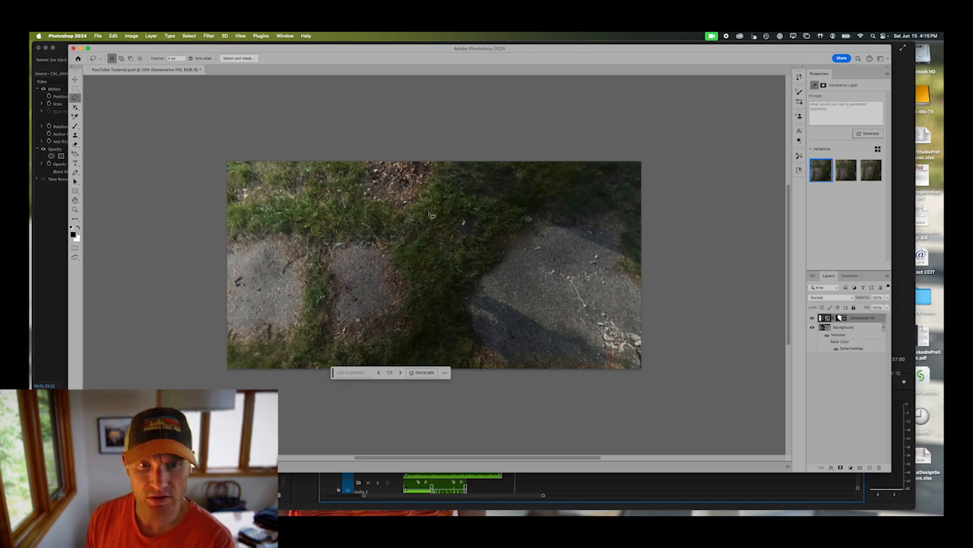
{"action": "mouse_move", "coordinate": [362, 327]}
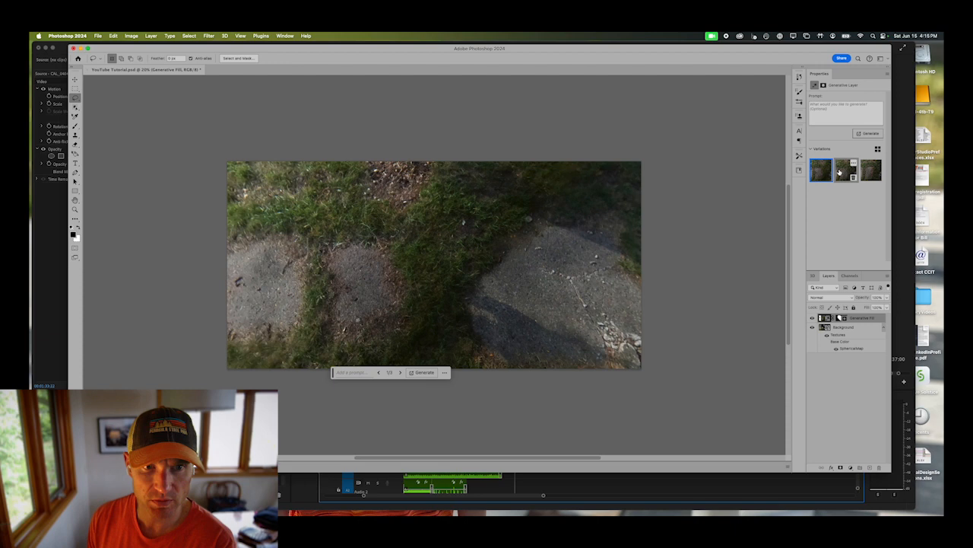
{"action": "left_click", "coordinate": [870, 169]}
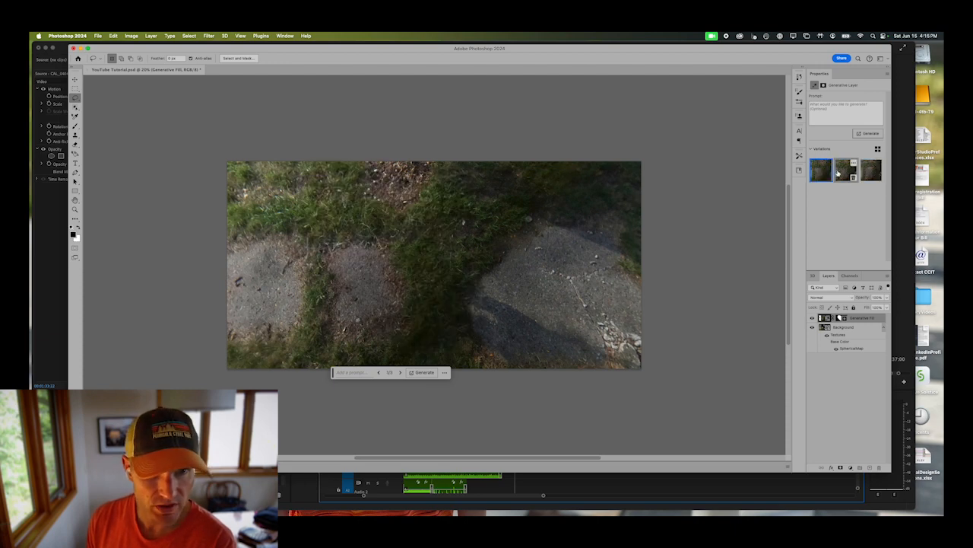
{"action": "left_click", "coordinate": [871, 170]}
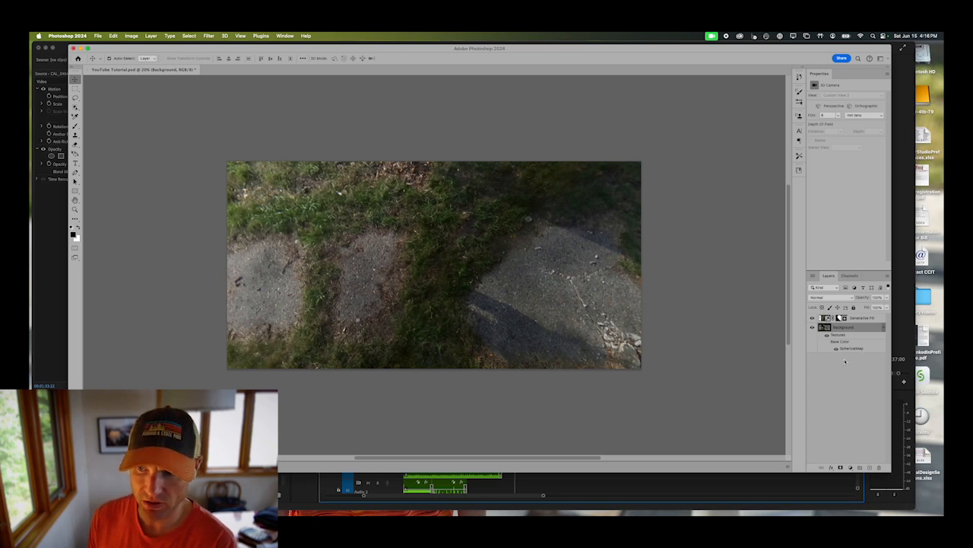
Merge Down the Generative Fill layer into the spherical panorama layer
{"action": "left_click", "coordinate": [886, 276]}
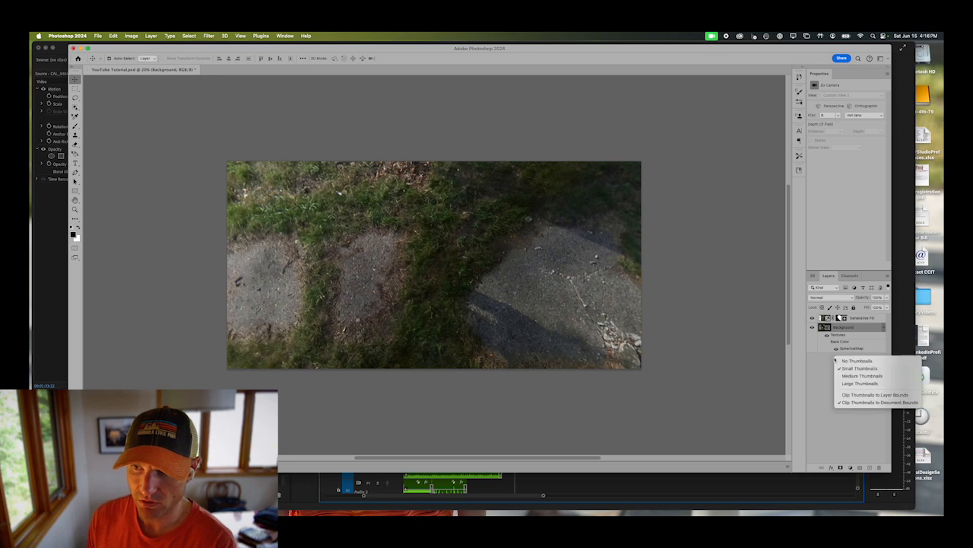
{"action": "right_click", "coordinate": [842, 327]}
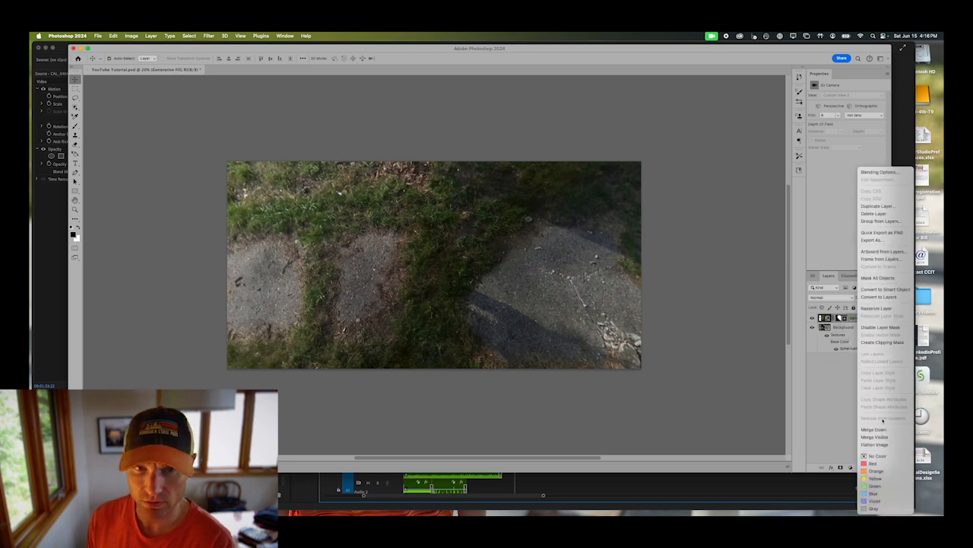
{"action": "mouse_move", "coordinate": [874, 428]}
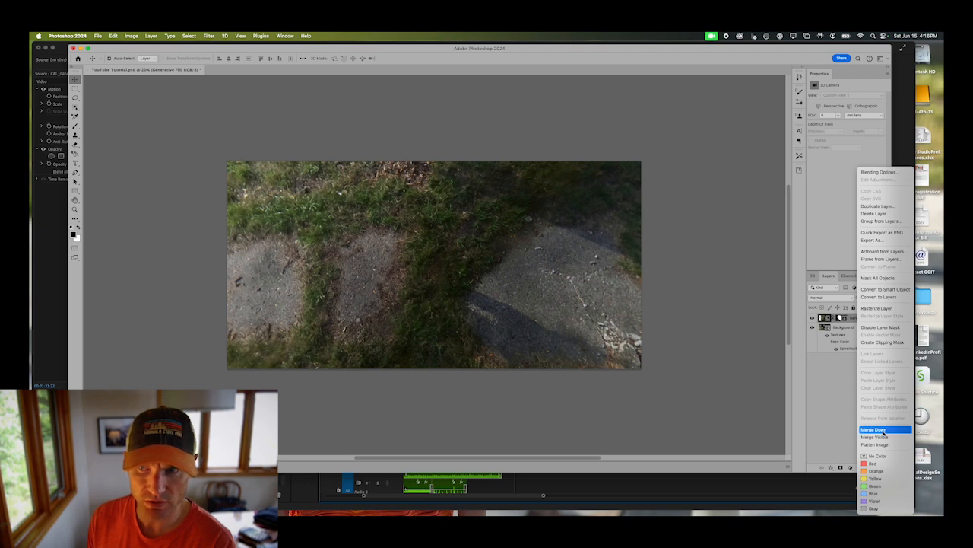
{"action": "left_click", "coordinate": [874, 429]}
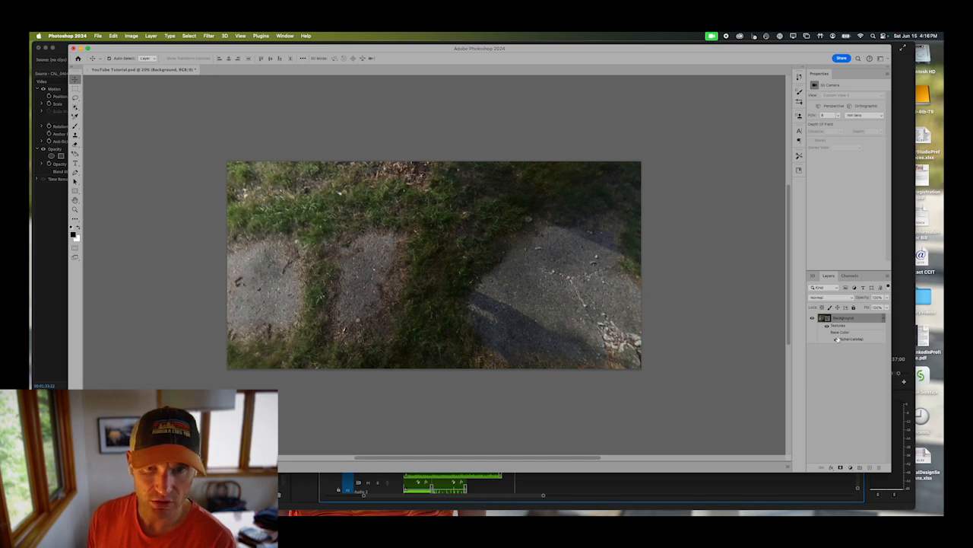
{"action": "mouse_move", "coordinate": [445, 249]}
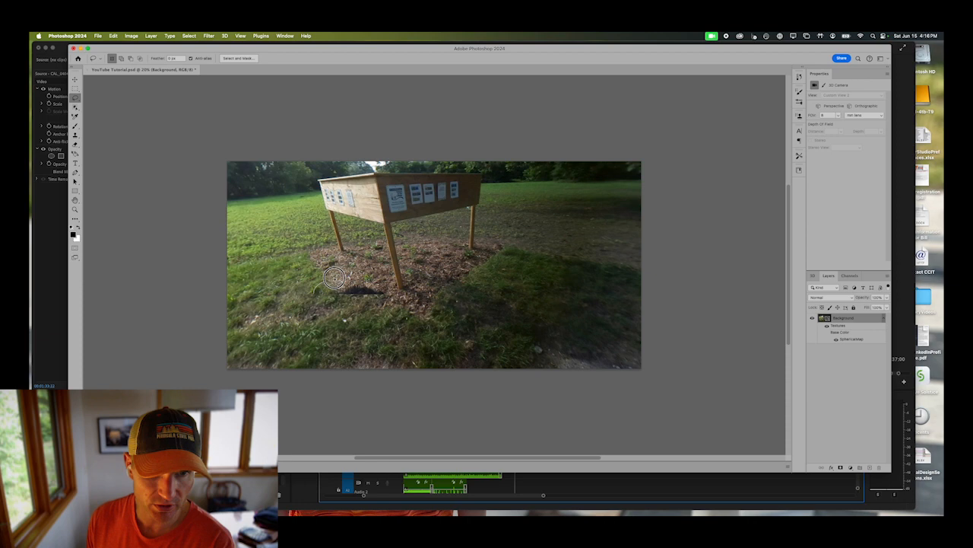
Generative-fill the dark spot beside the board's leg and merge that layer down
{"action": "left_click_drag", "start_coordinate": [335, 277], "coordinate": [311, 308]}
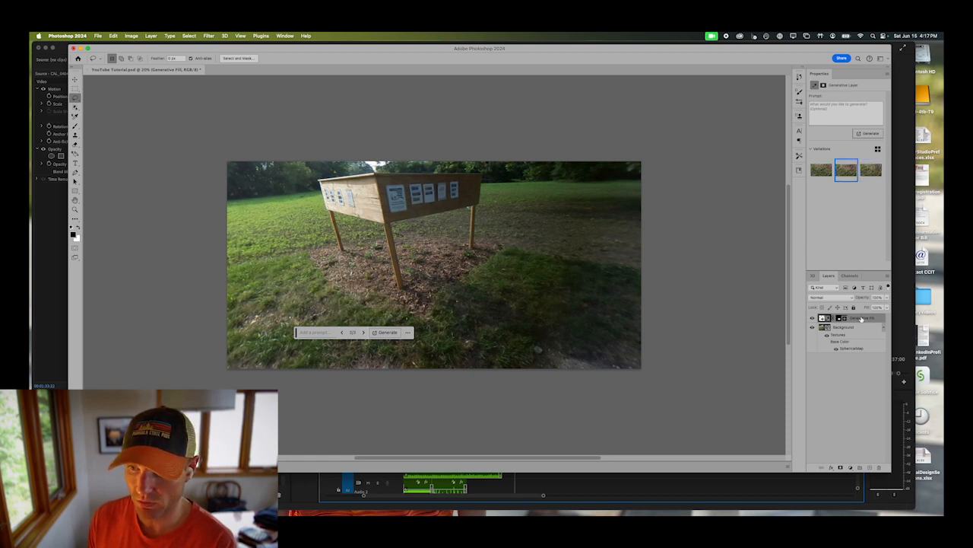
{"action": "right_click", "coordinate": [840, 318]}
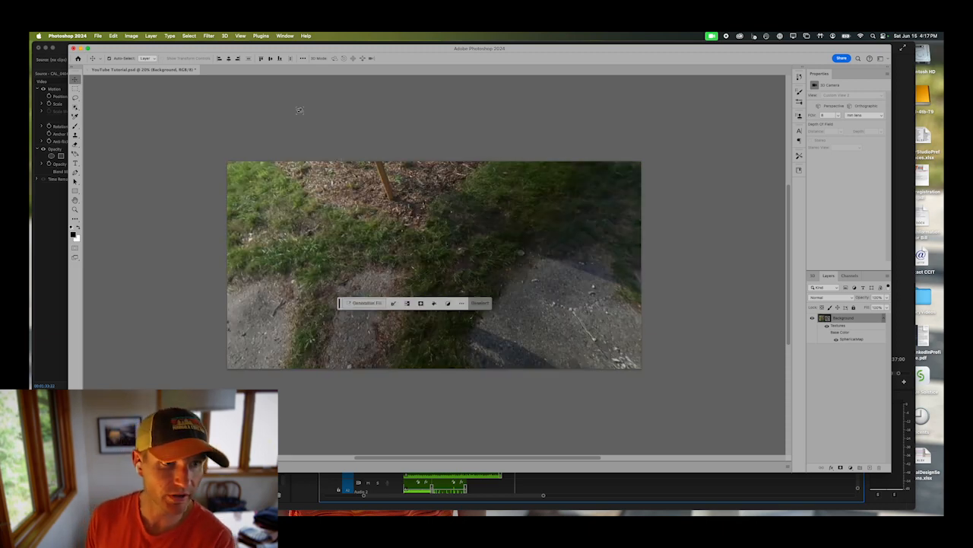
Use 3D > Spherical Panorama > Export Panorama and save the panorama as a JPEG
{"action": "left_click", "coordinate": [99, 36]}
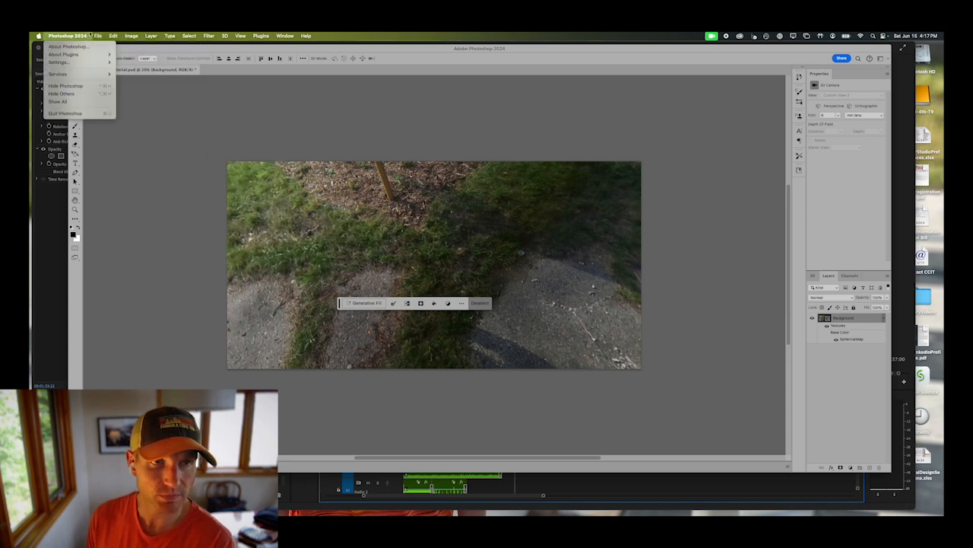
{"action": "left_click", "coordinate": [225, 36]}
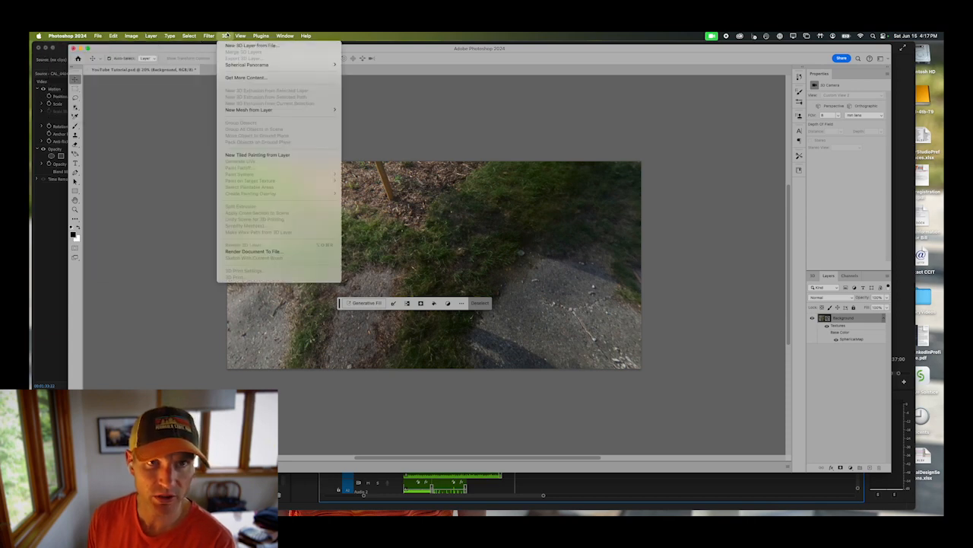
{"action": "mouse_move", "coordinate": [247, 64]}
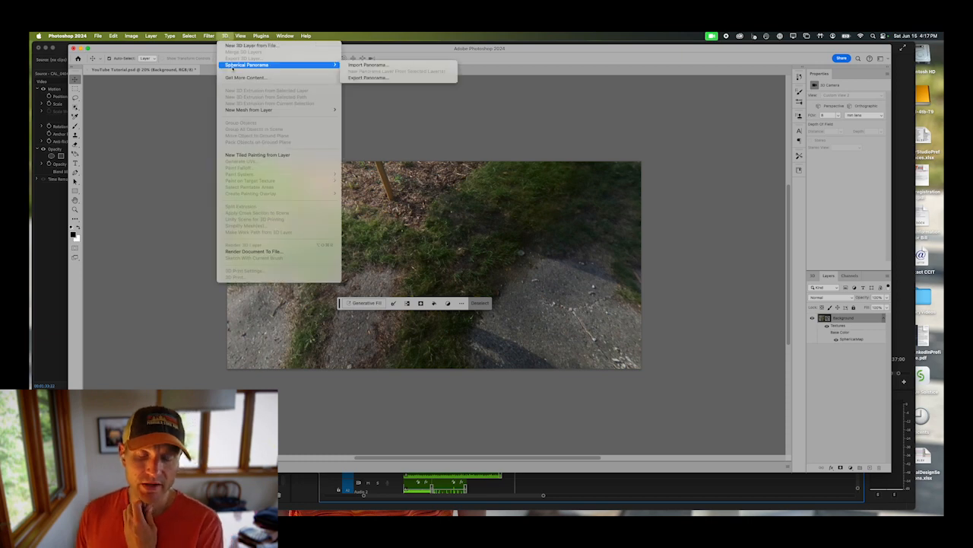
{"action": "mouse_move", "coordinate": [369, 77]}
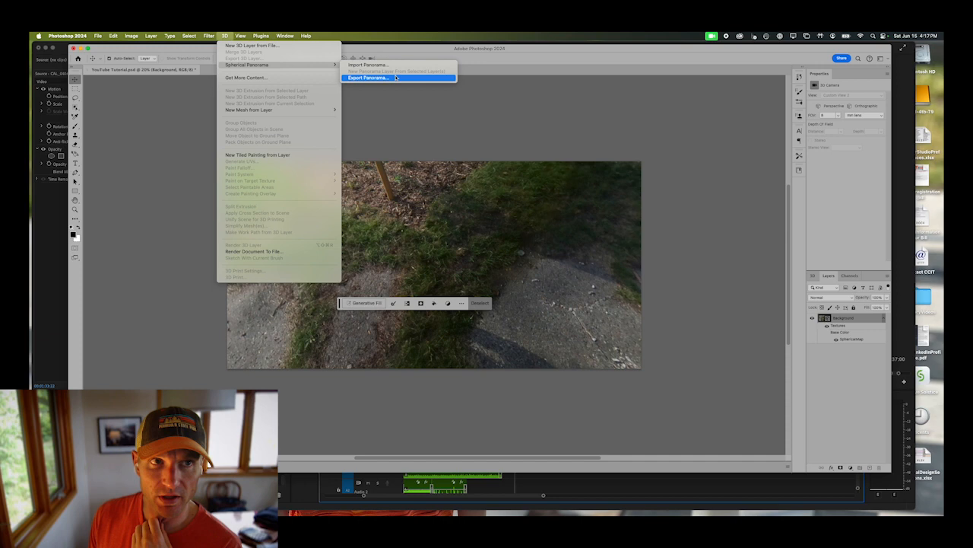
{"action": "left_click", "coordinate": [240, 35]}
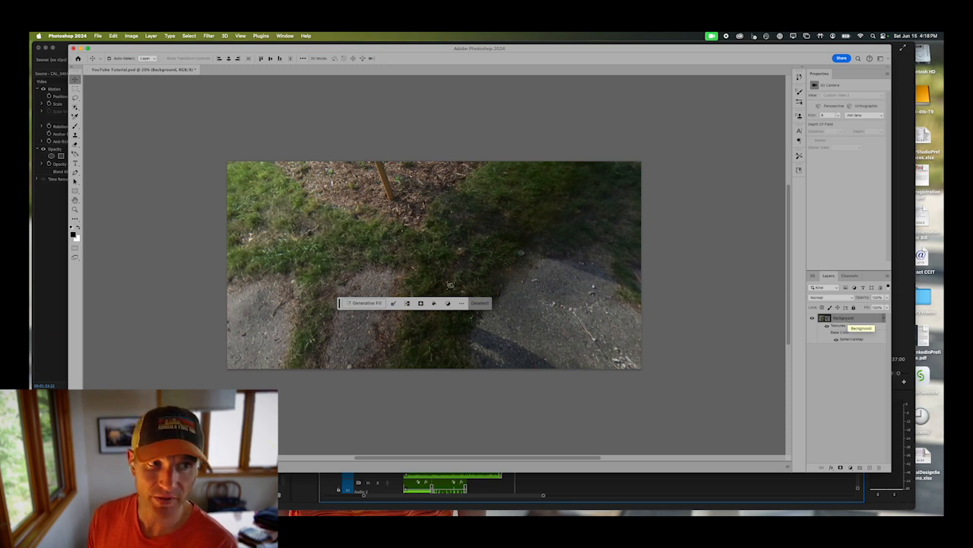
{"action": "left_click", "coordinate": [98, 36]}
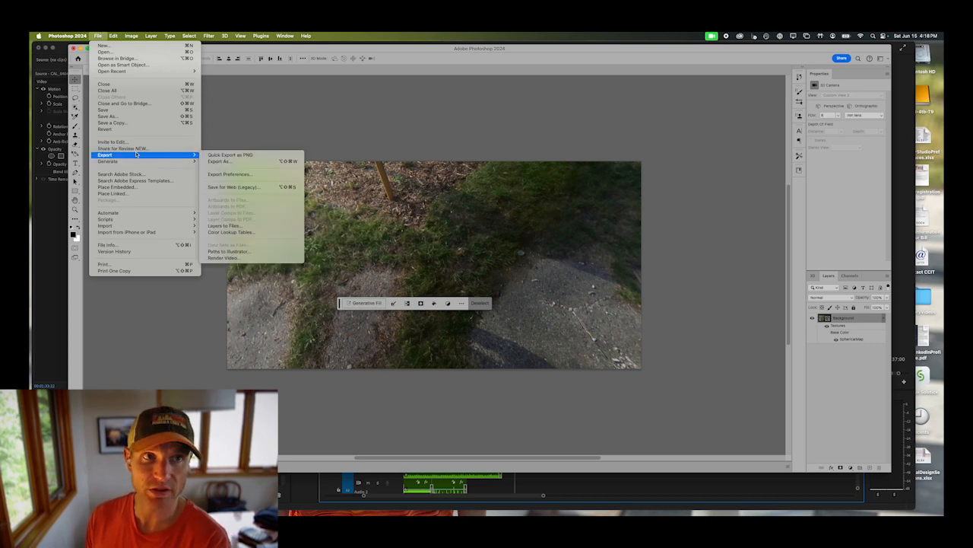
{"action": "left_click", "coordinate": [224, 36]}
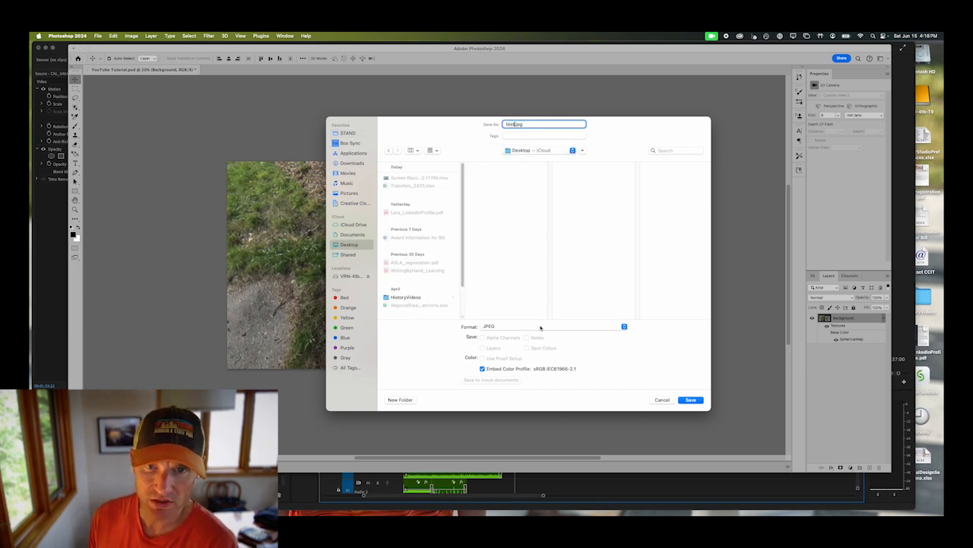
{"action": "left_click", "coordinate": [554, 326]}
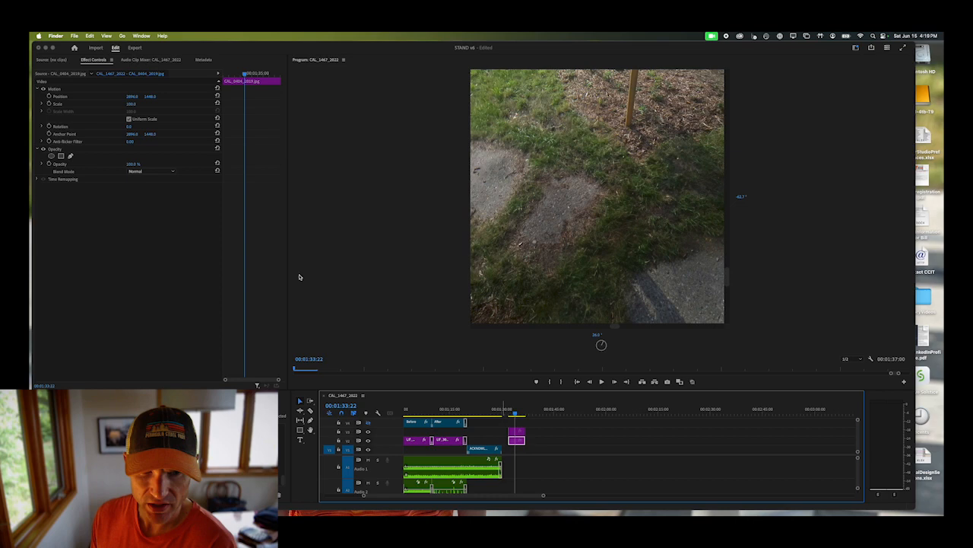
Label the exported panorama clip in the Premiere timeline with the Tan colour
{"action": "right_click", "coordinate": [515, 434]}
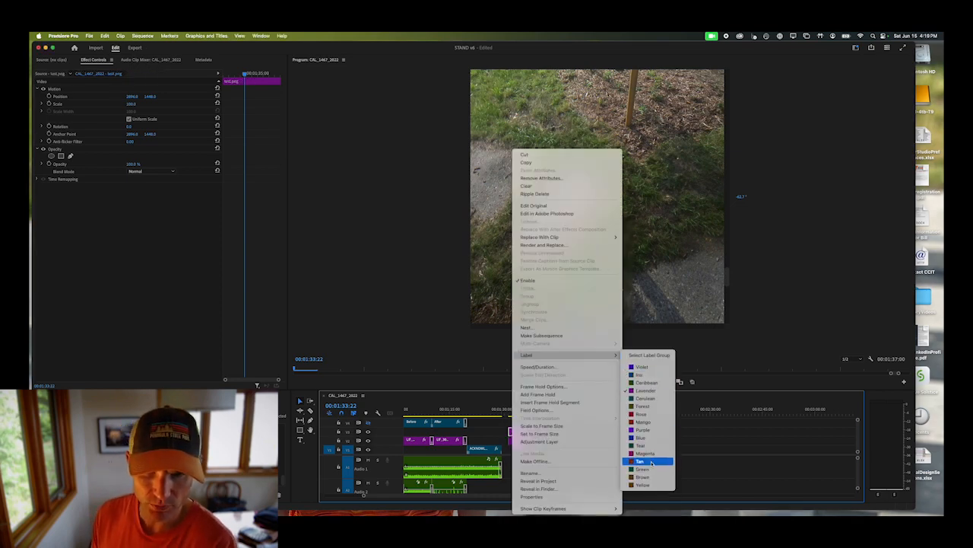
{"action": "left_click", "coordinate": [641, 461]}
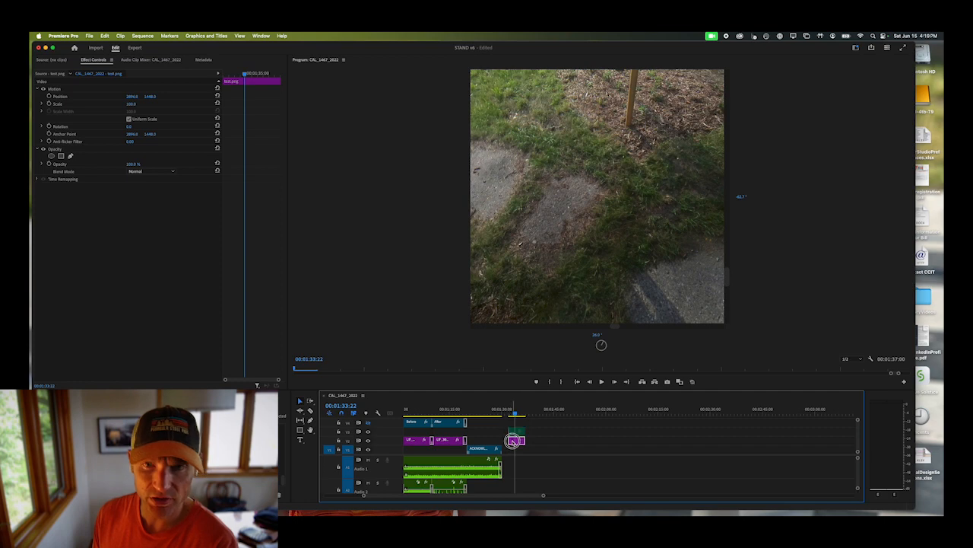